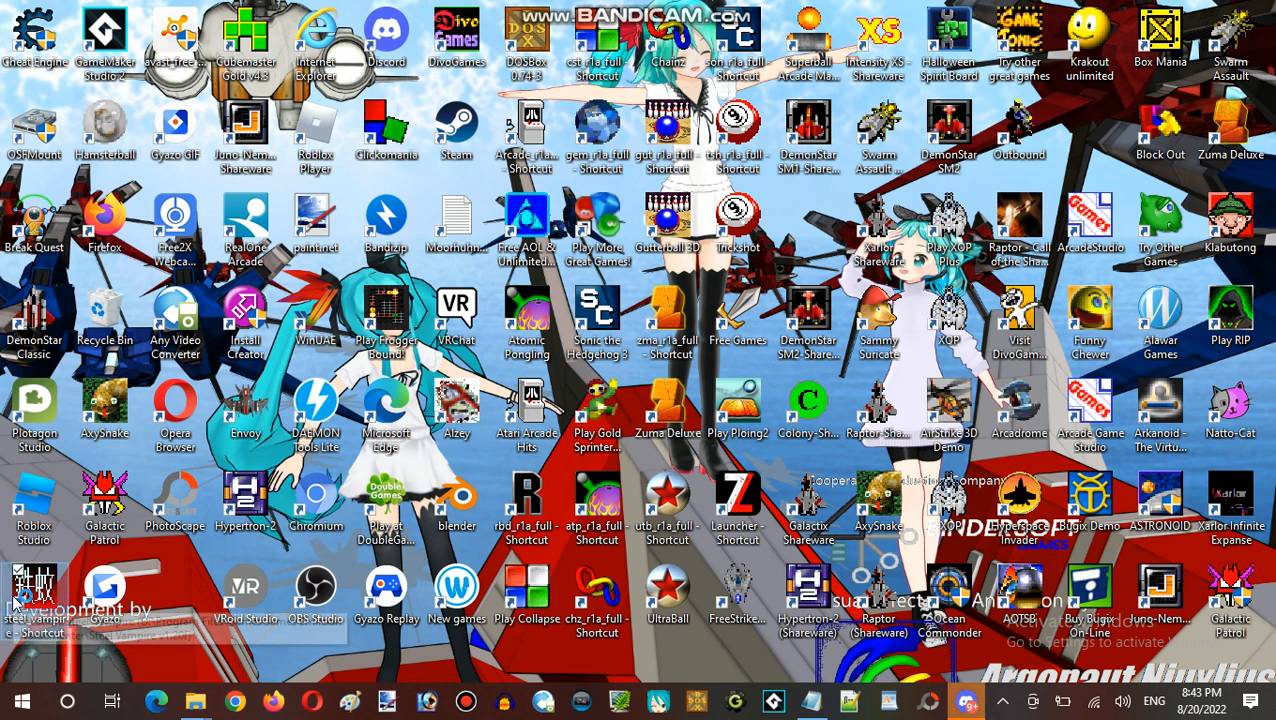
pyautogui.moveTo(32, 590)
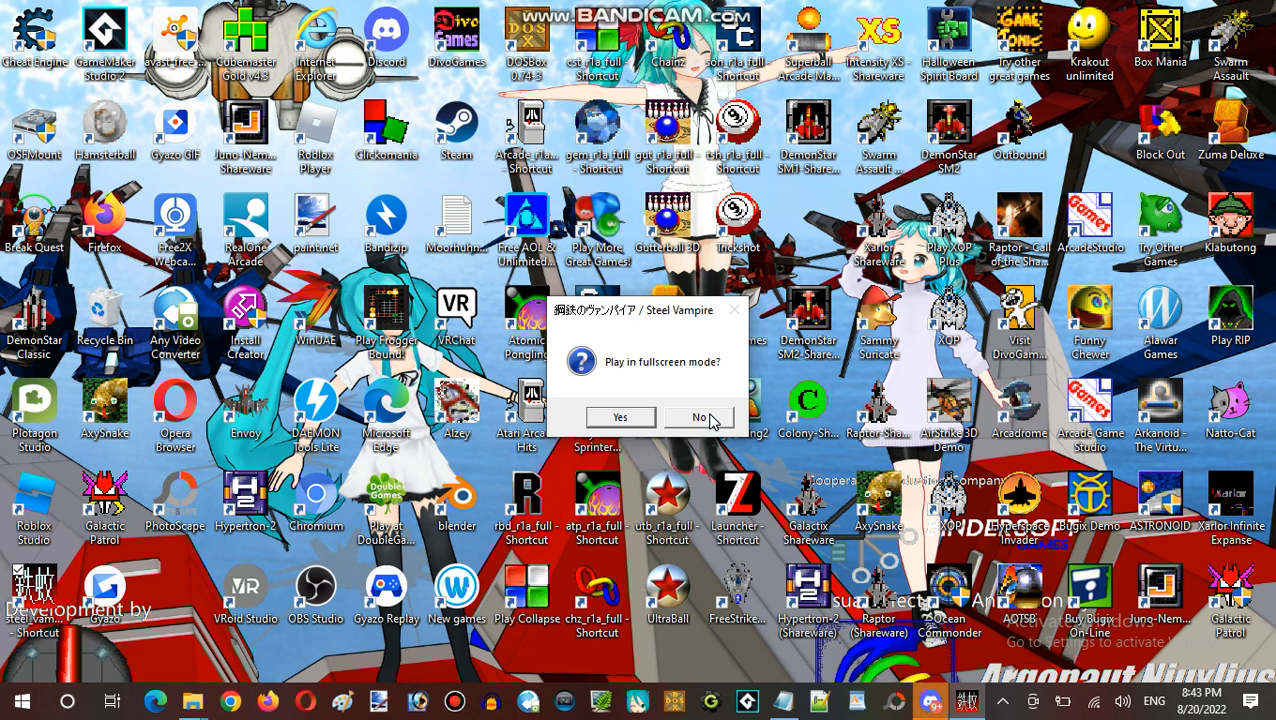
# Step: Run the game windowed instead of fullscreen and browse from main weapons into the support craft list
pyautogui.click(698, 418)
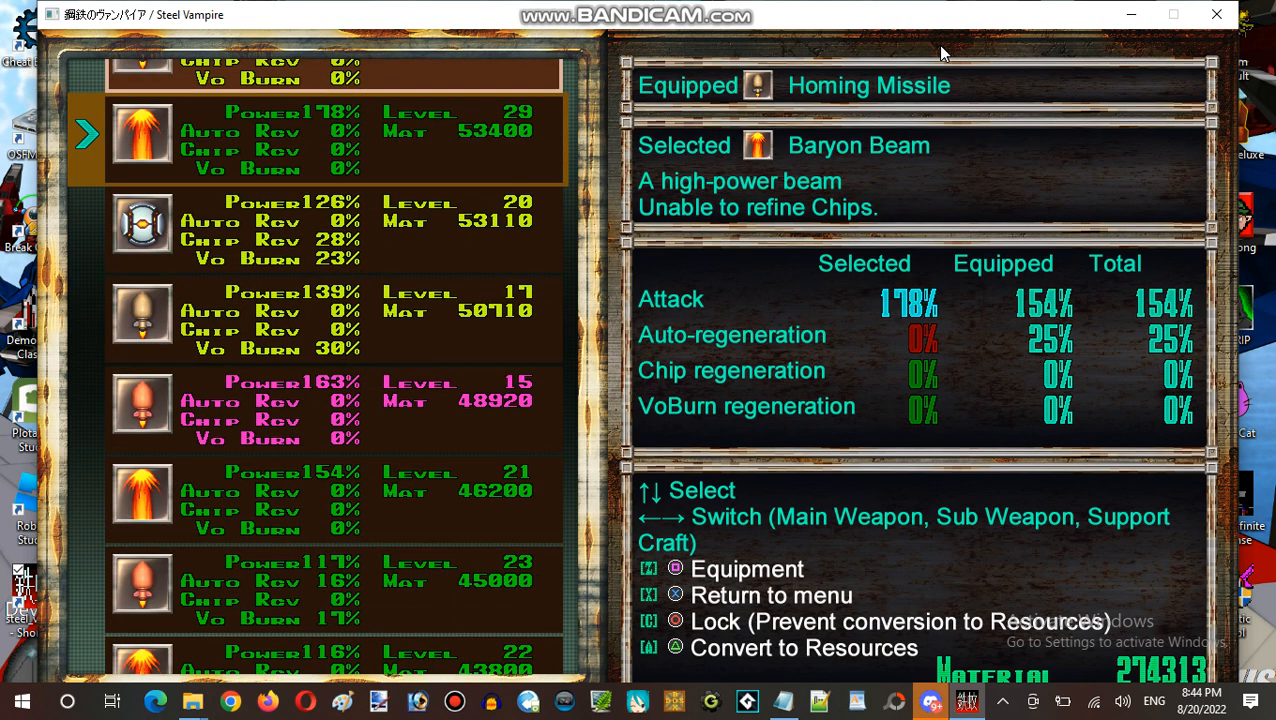
pyautogui.press('up')
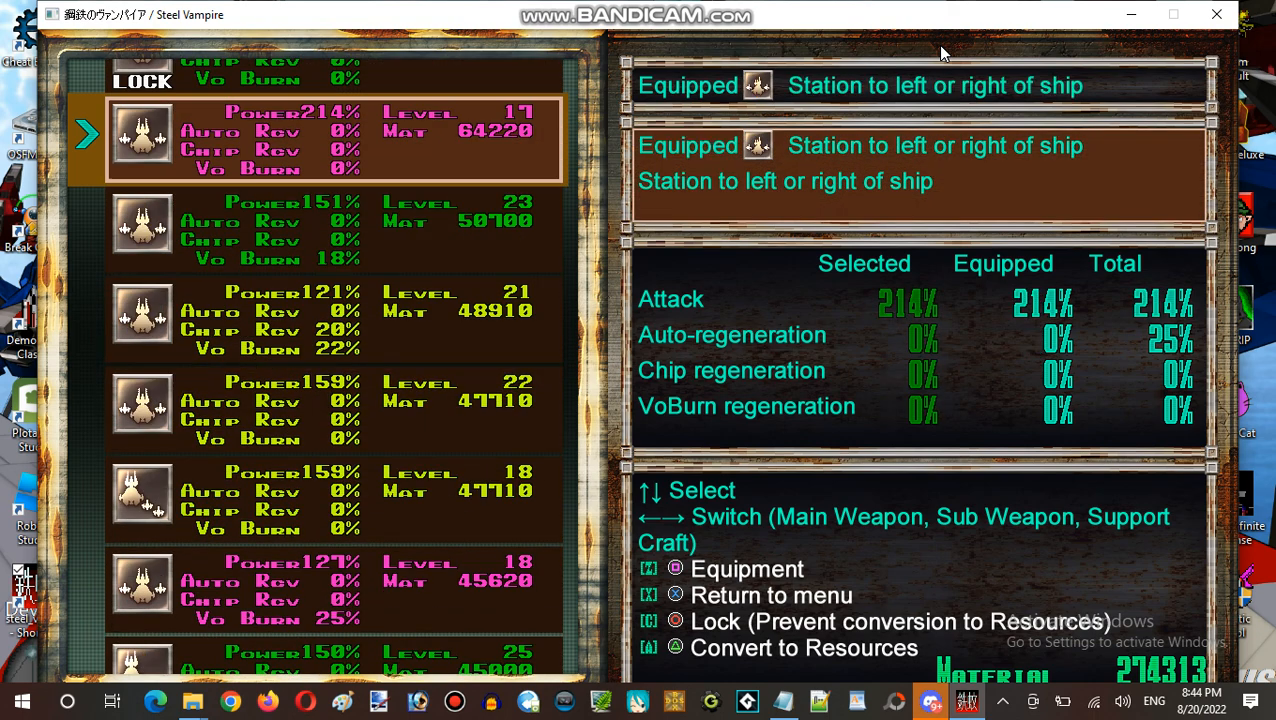
pyautogui.scroll(-3)
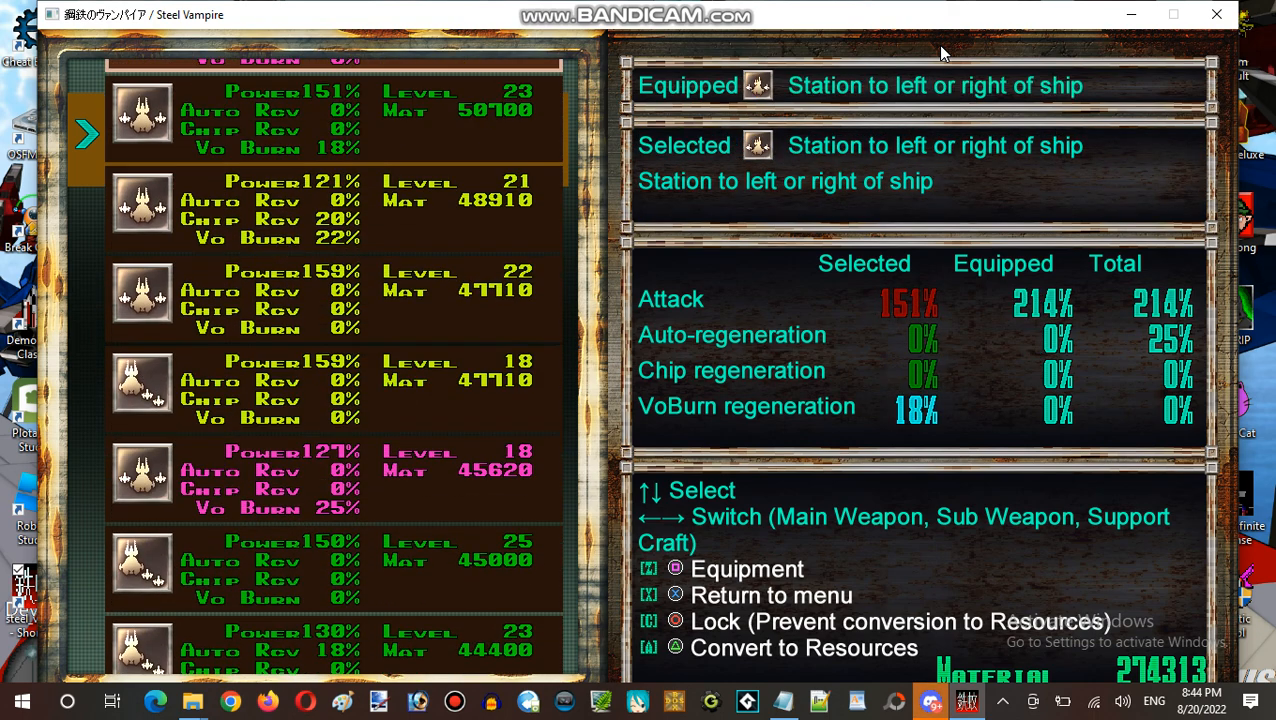
pyautogui.press('up')
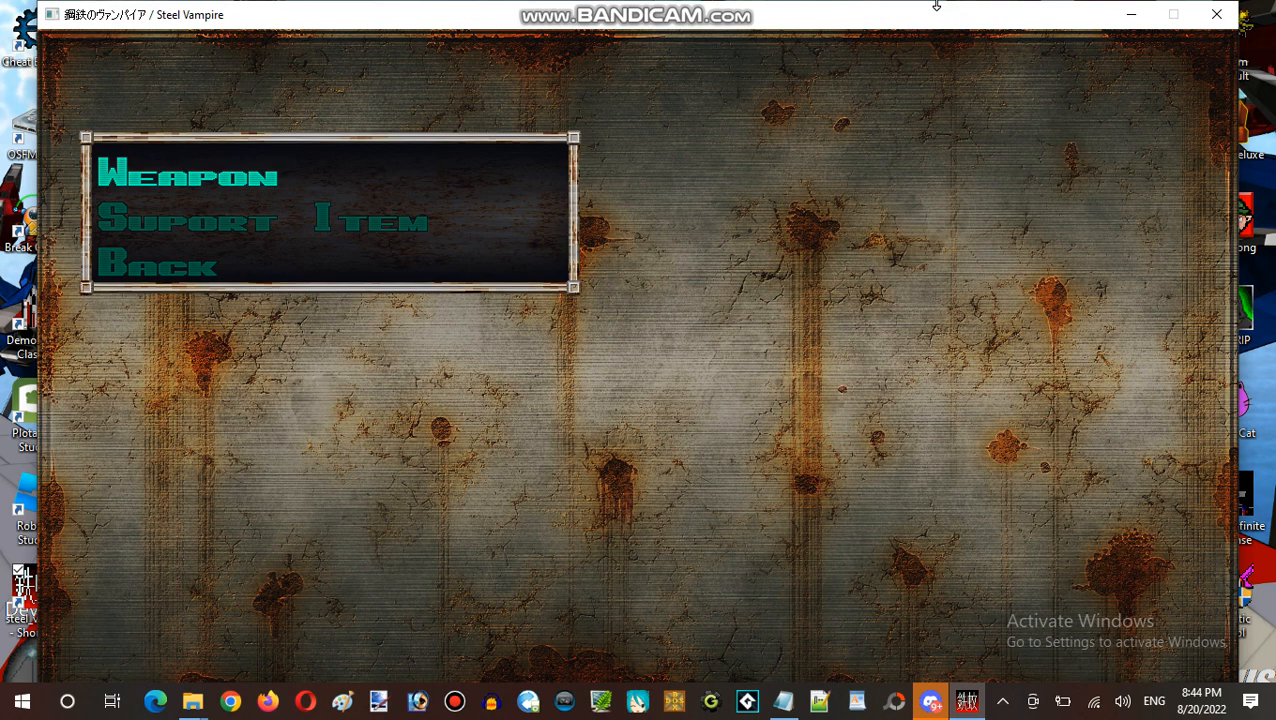
# Step: Review the Support Item upgrades, reading the Auto-regeneration description before moving to the next upgrade
pyautogui.click(190, 220)
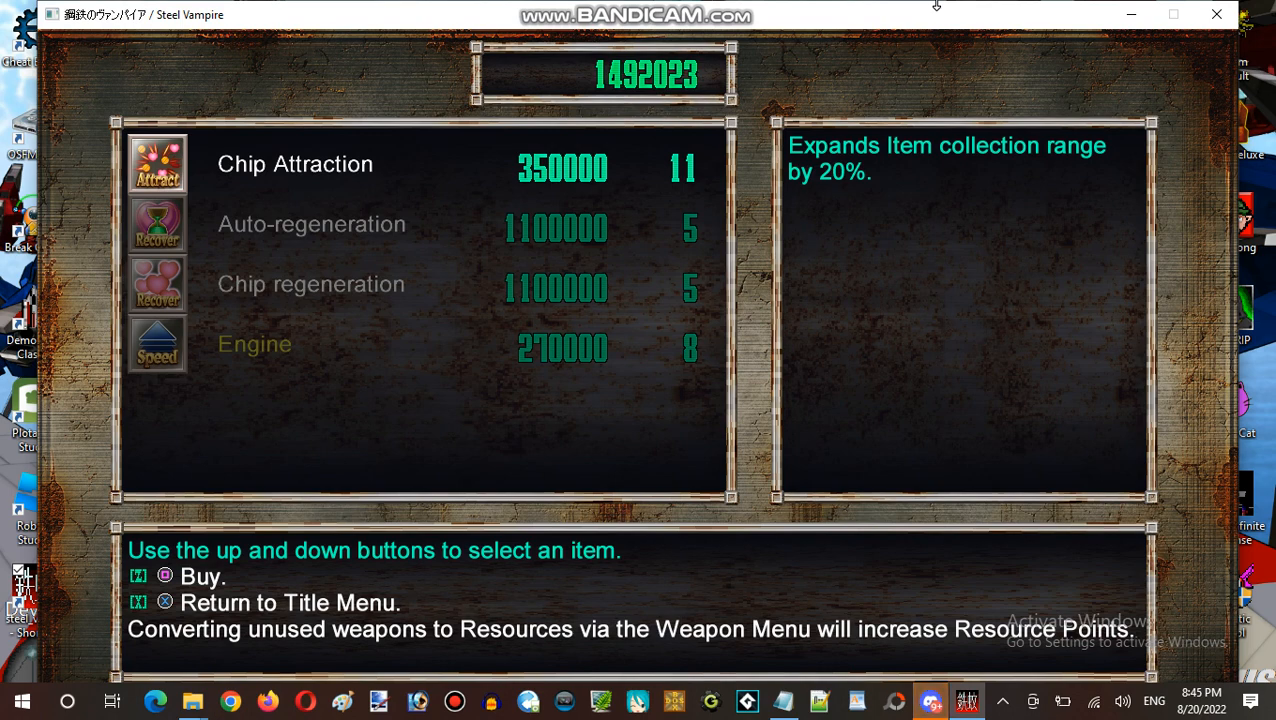
pyautogui.press('Down')
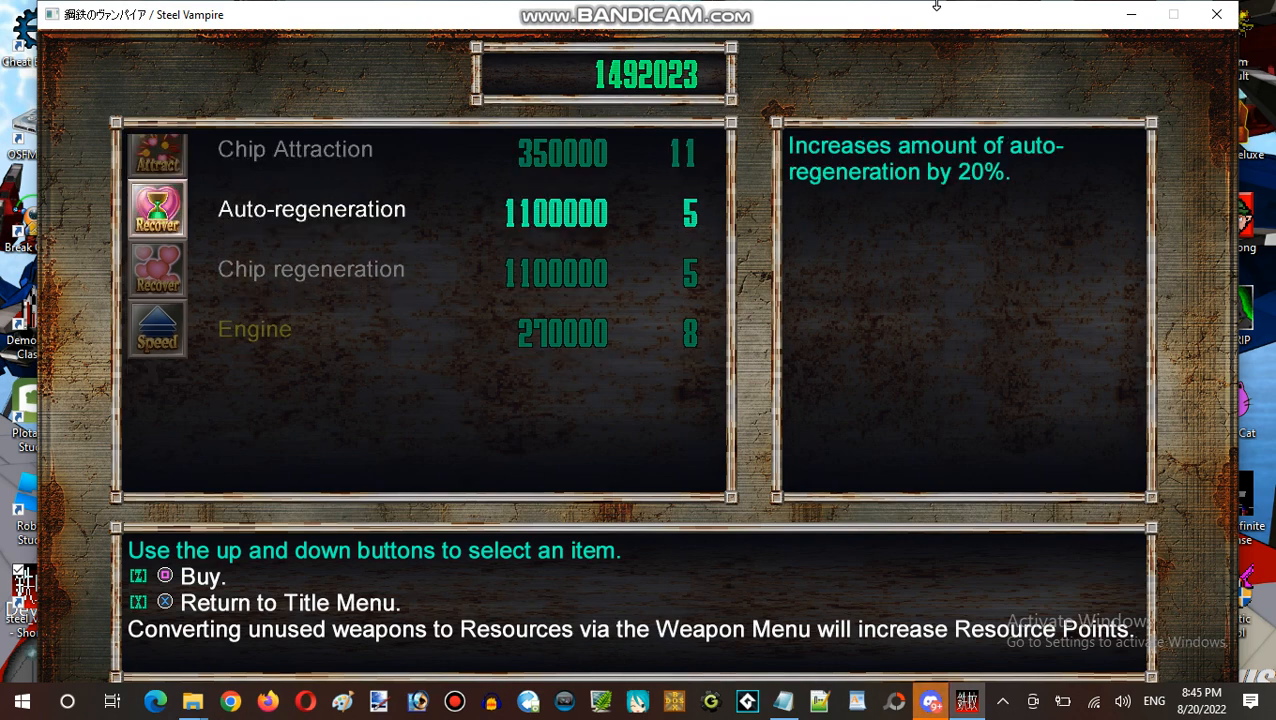
pyautogui.press('up')
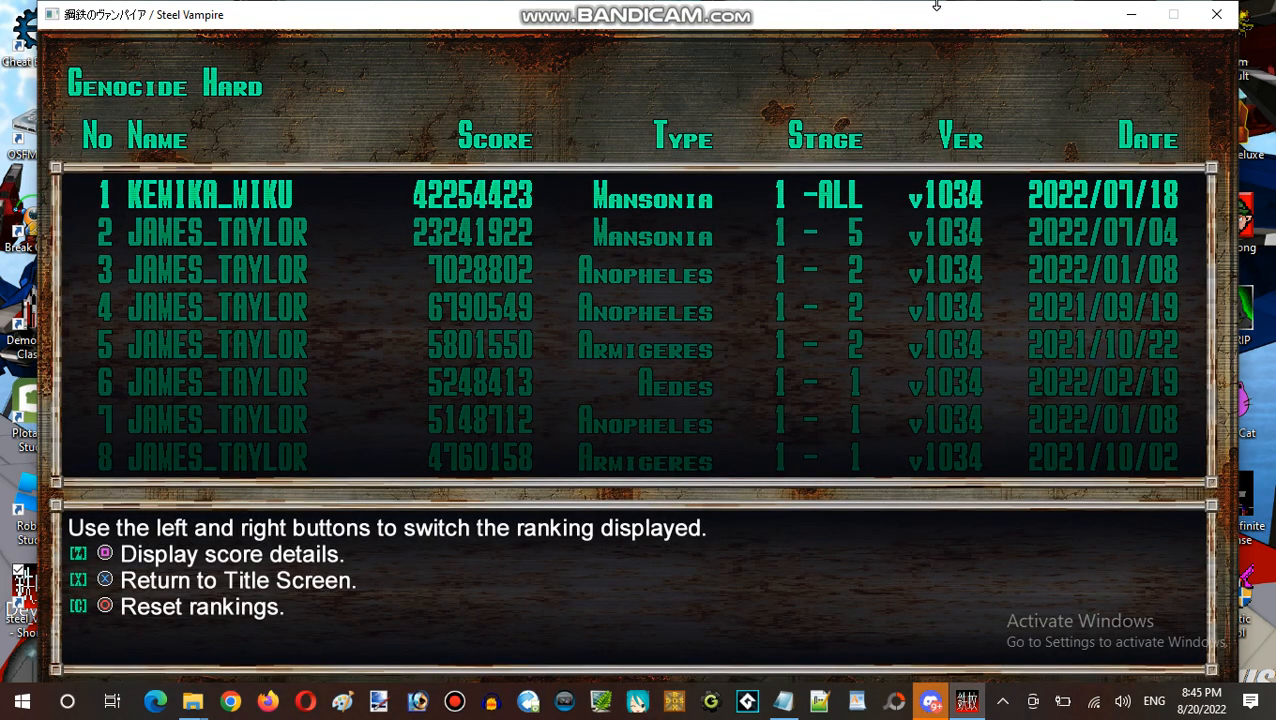
pyautogui.moveTo(136, 238)
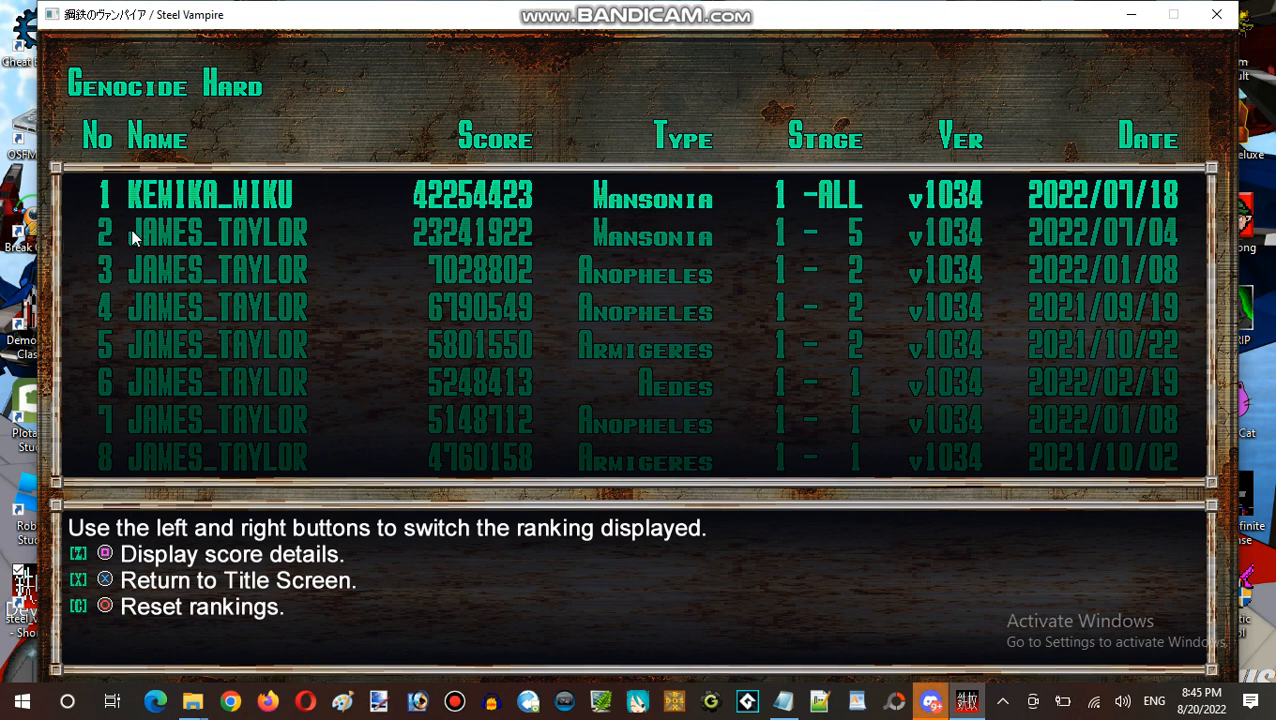
pyautogui.moveTo(124, 220)
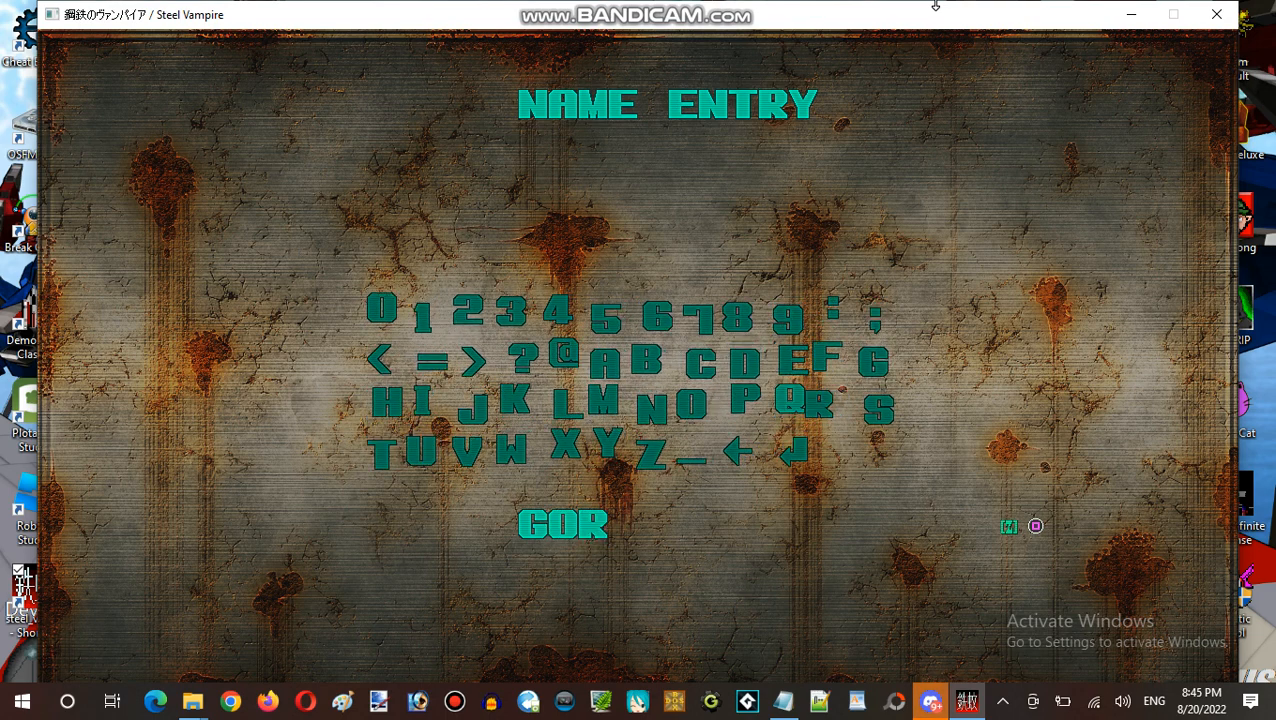
# Step: Confirm the player name and read the manual topic on contact with enemies or walls
pyautogui.click(692, 404)
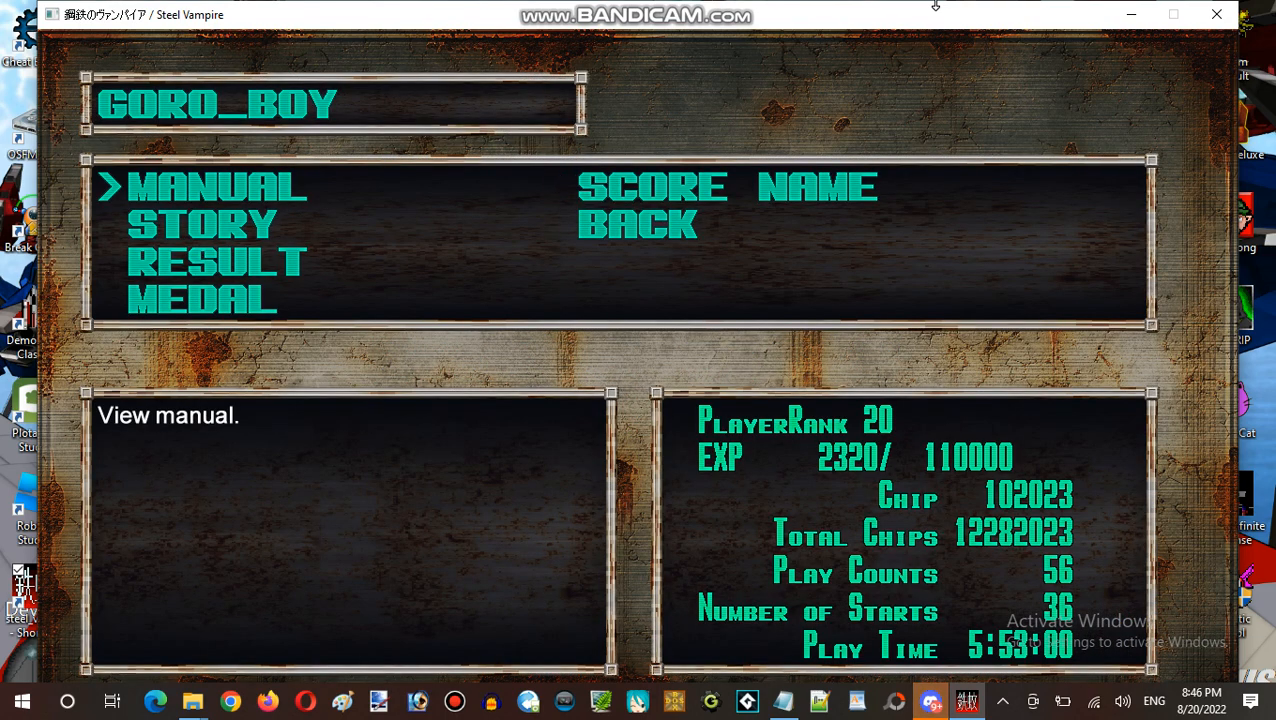
pyautogui.click(216, 186)
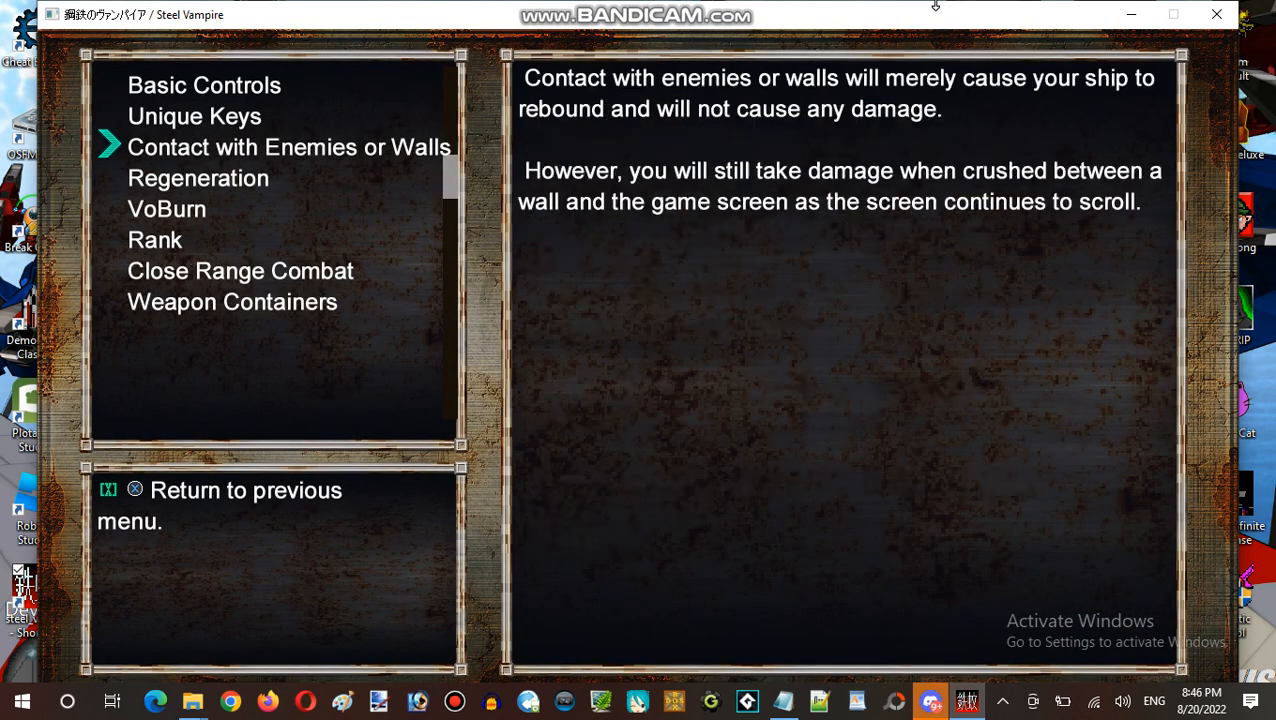
pyautogui.click(204, 84)
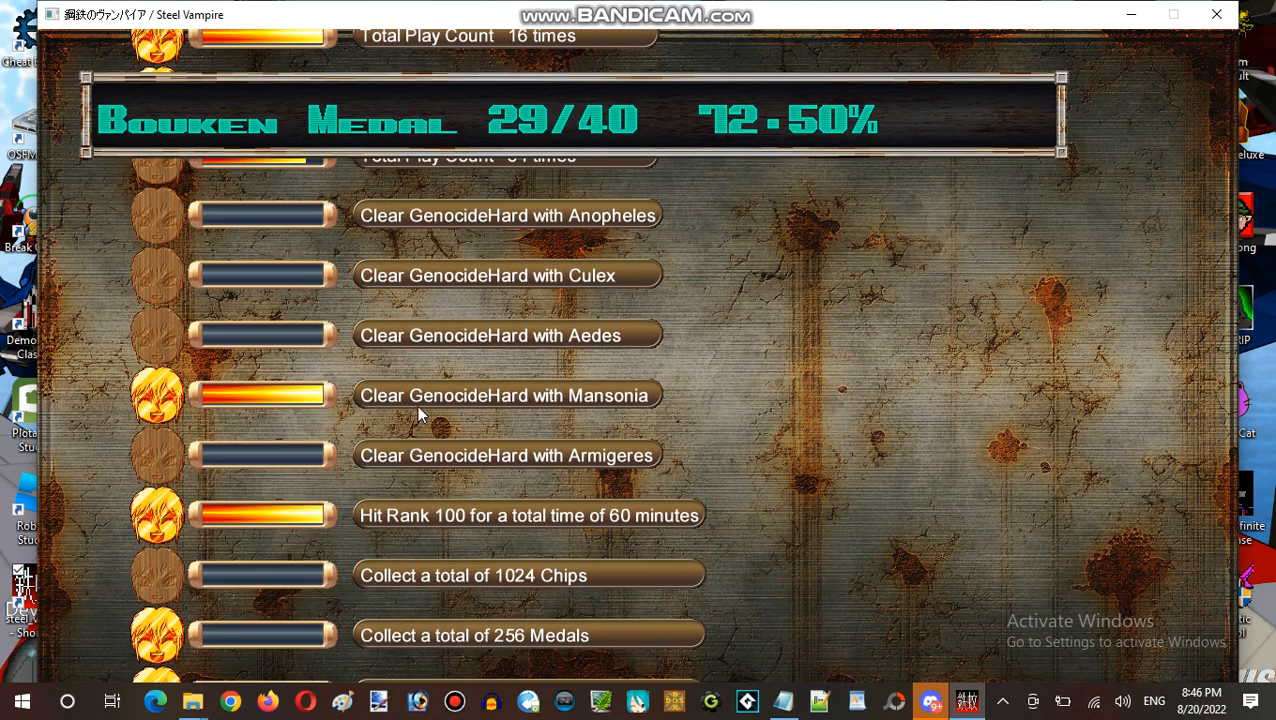
pyautogui.moveTo(900, 432)
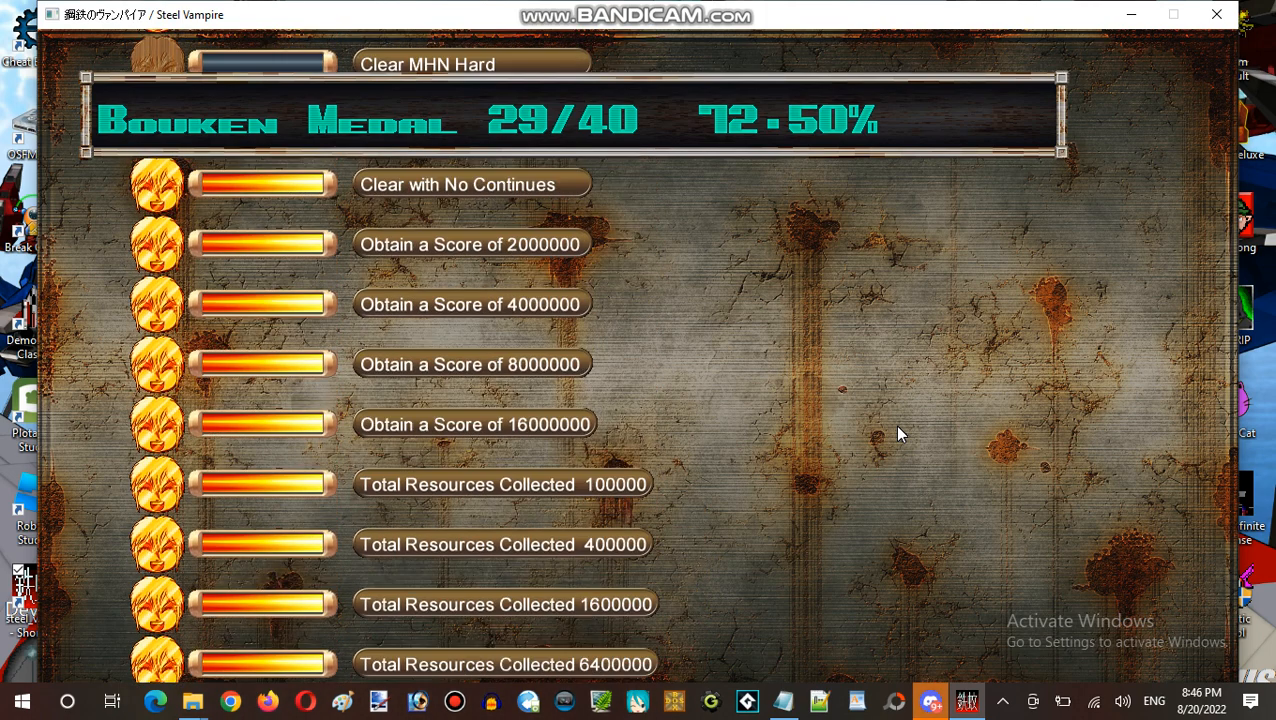
pyautogui.scroll(-3)
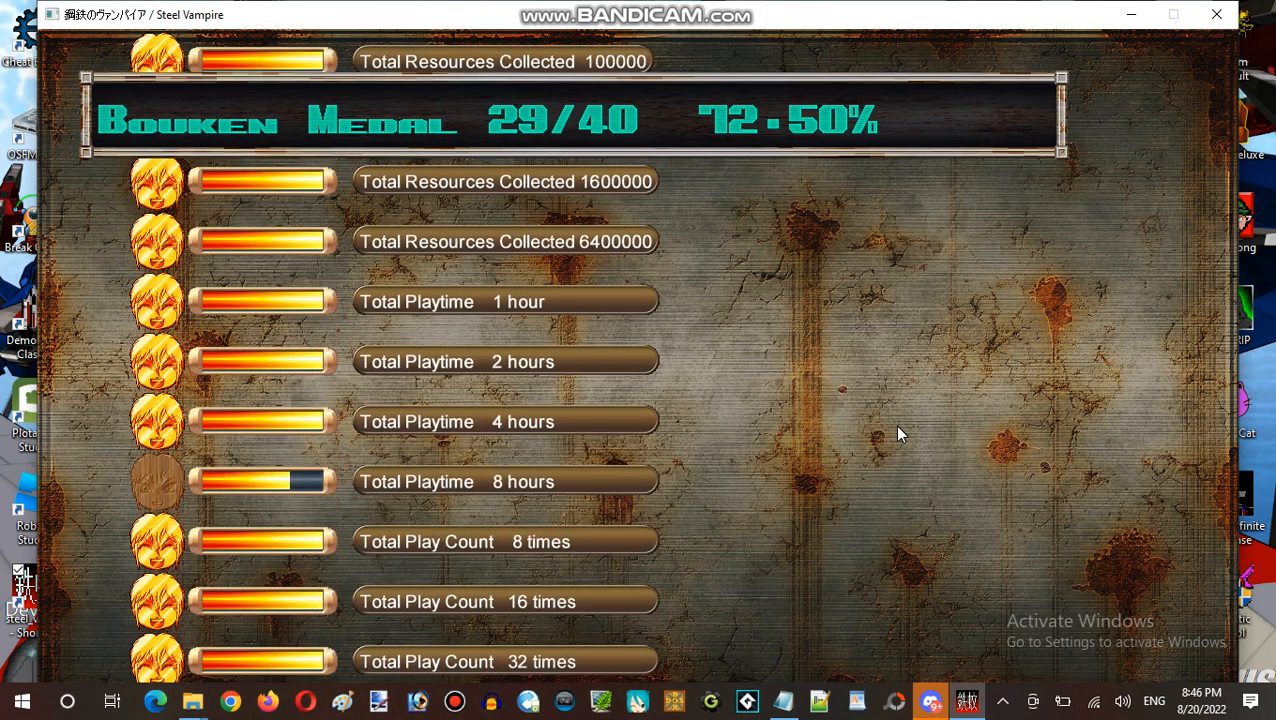
pyautogui.scroll(-3)
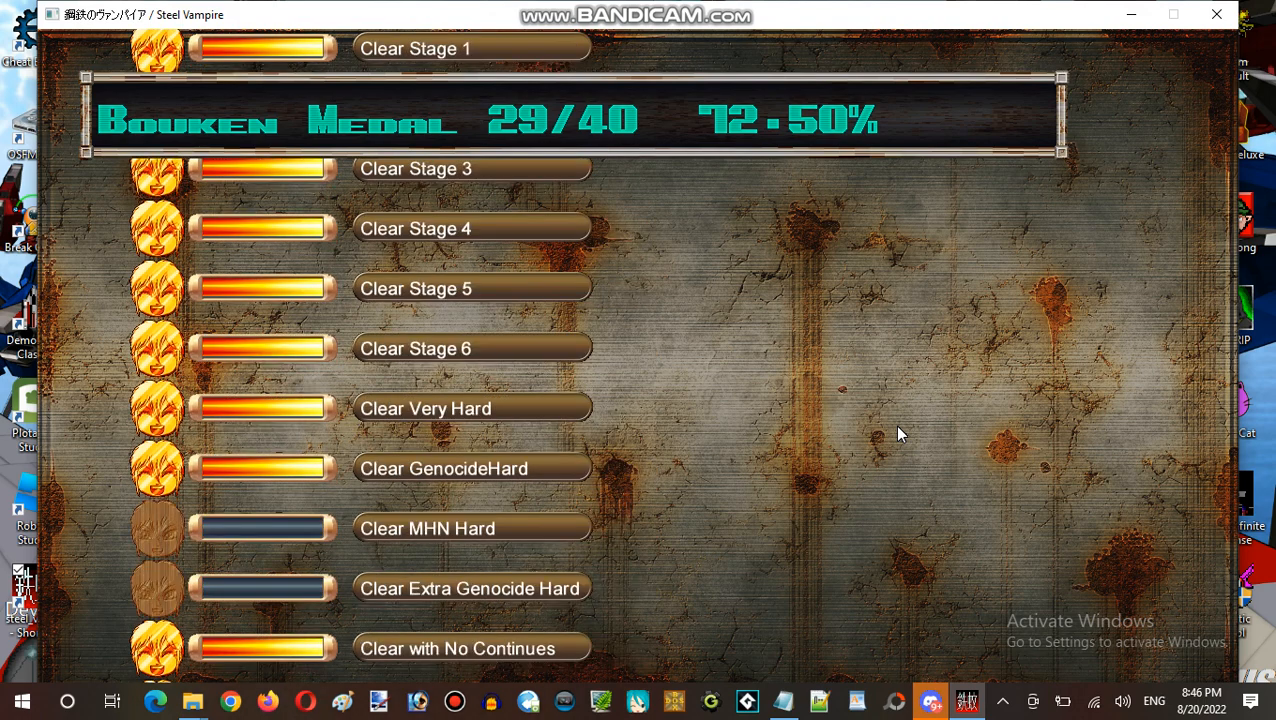
pyautogui.scroll(-3)
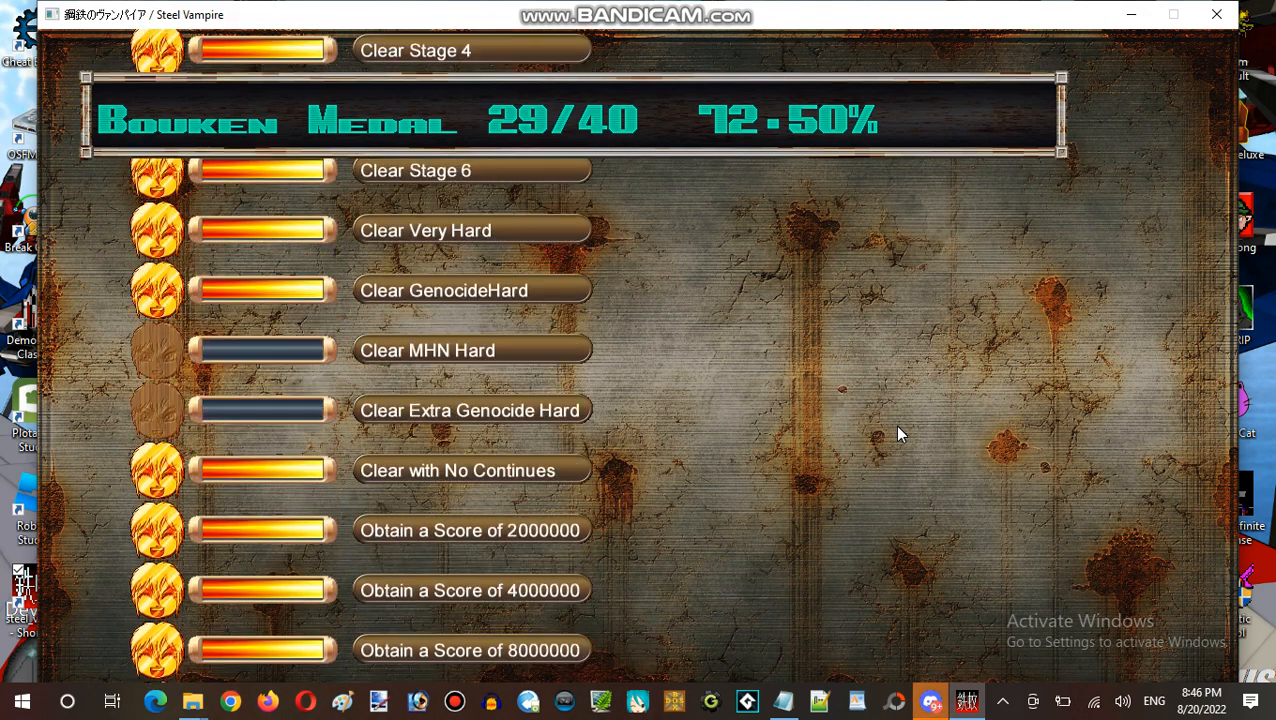
pyautogui.scroll(-3)
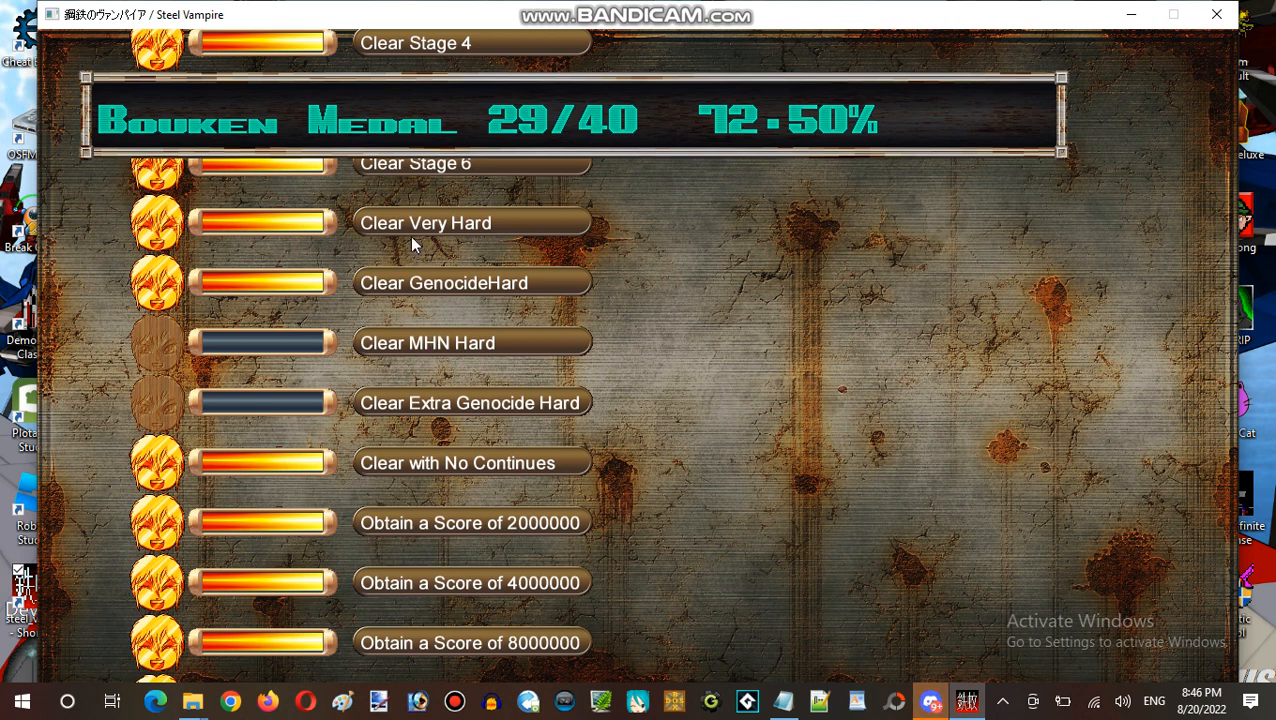
pyautogui.moveTo(432, 280)
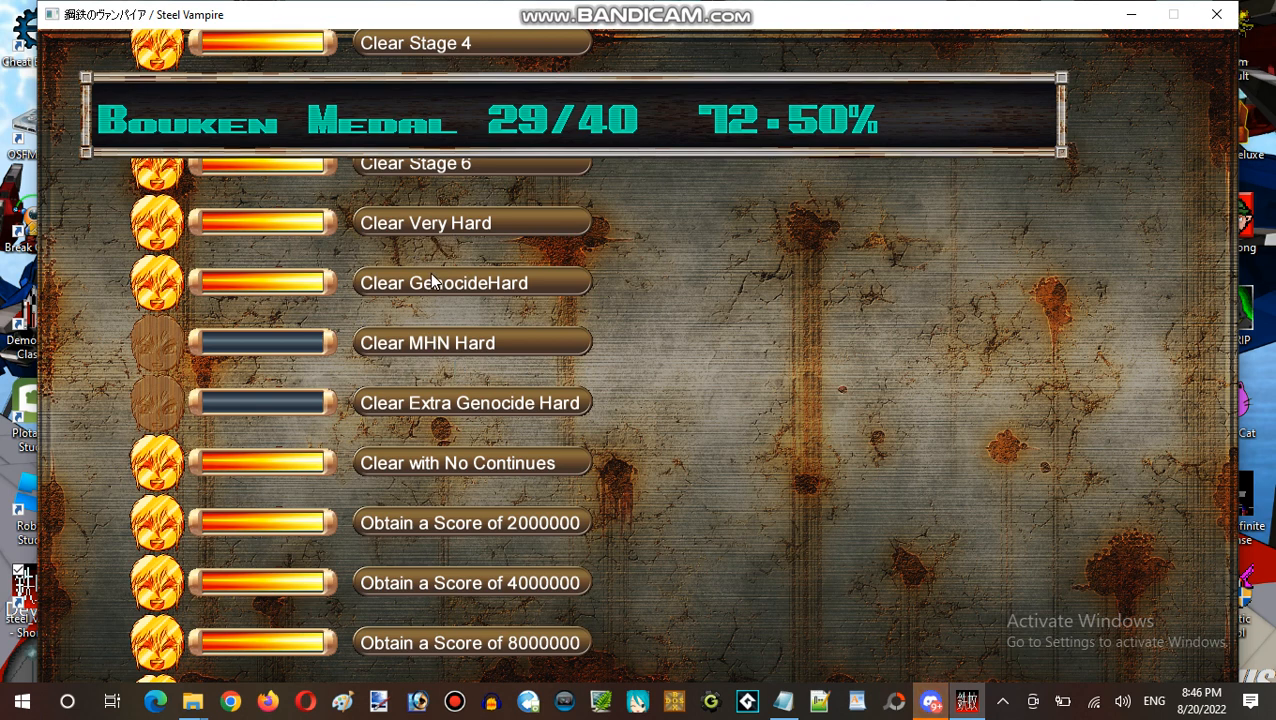
pyautogui.moveTo(448, 360)
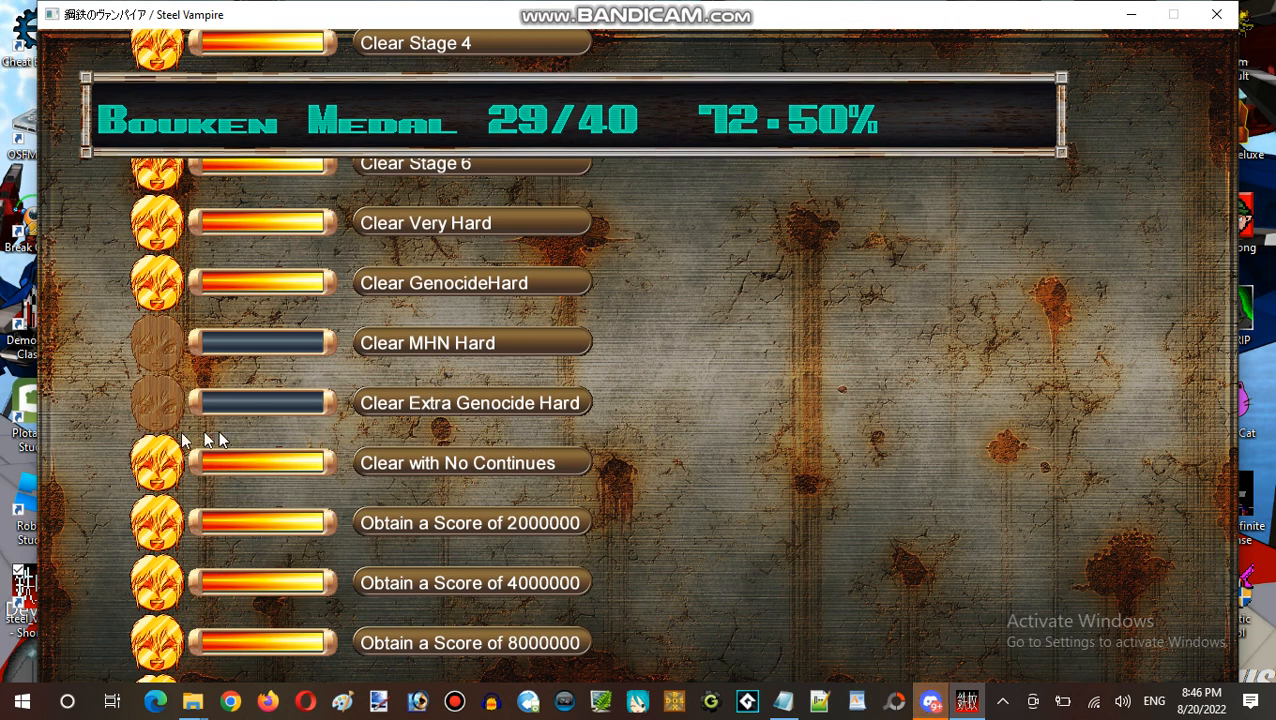
pyautogui.moveTo(750, 414)
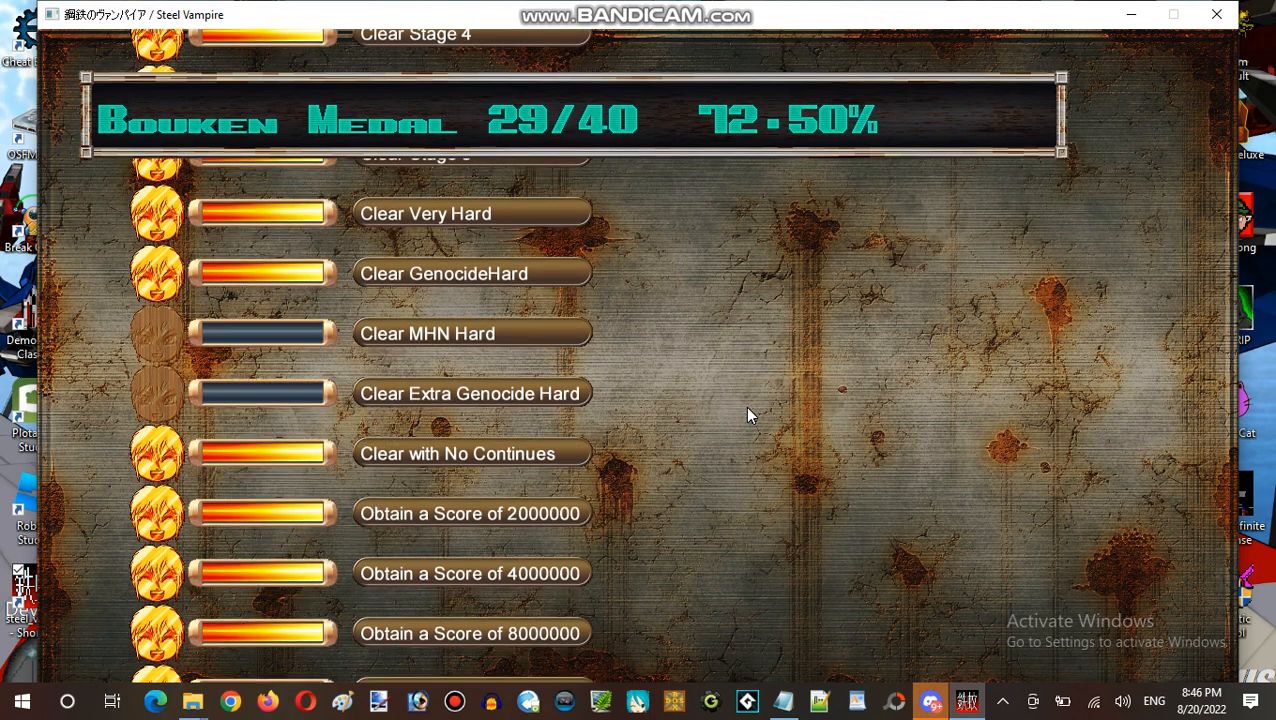
pyautogui.scroll(-3)
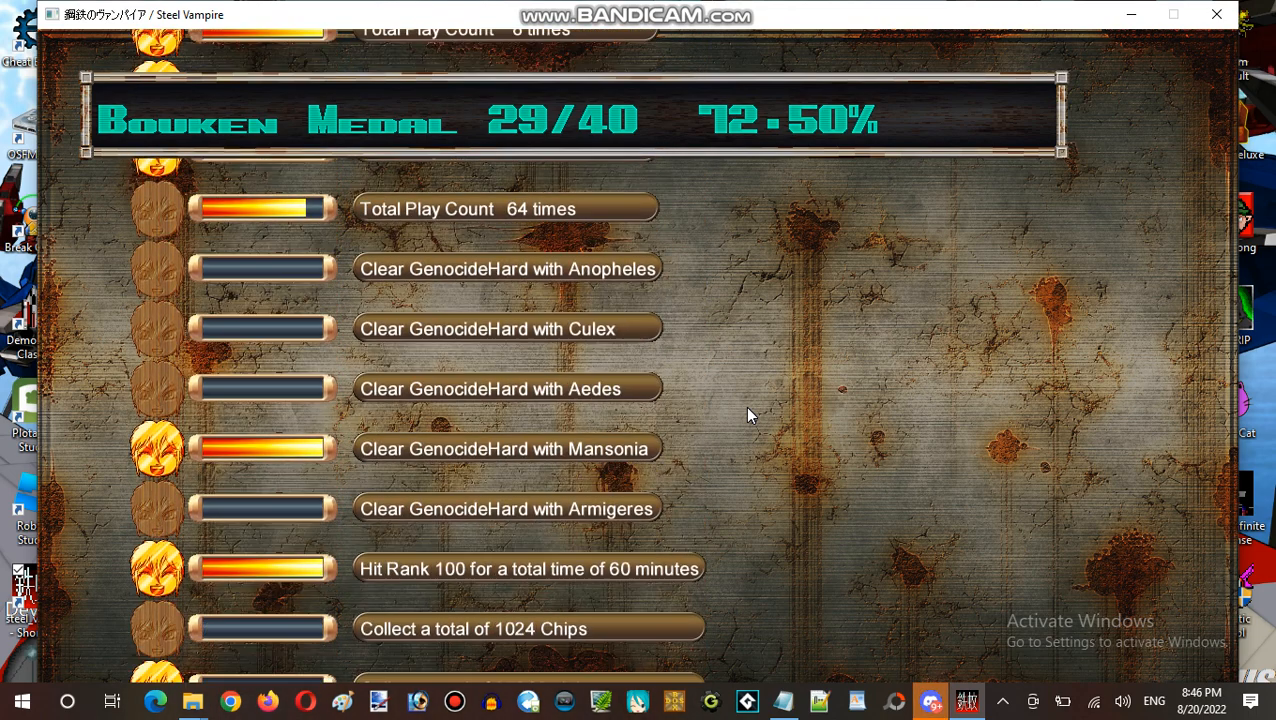
pyautogui.scroll(-3)
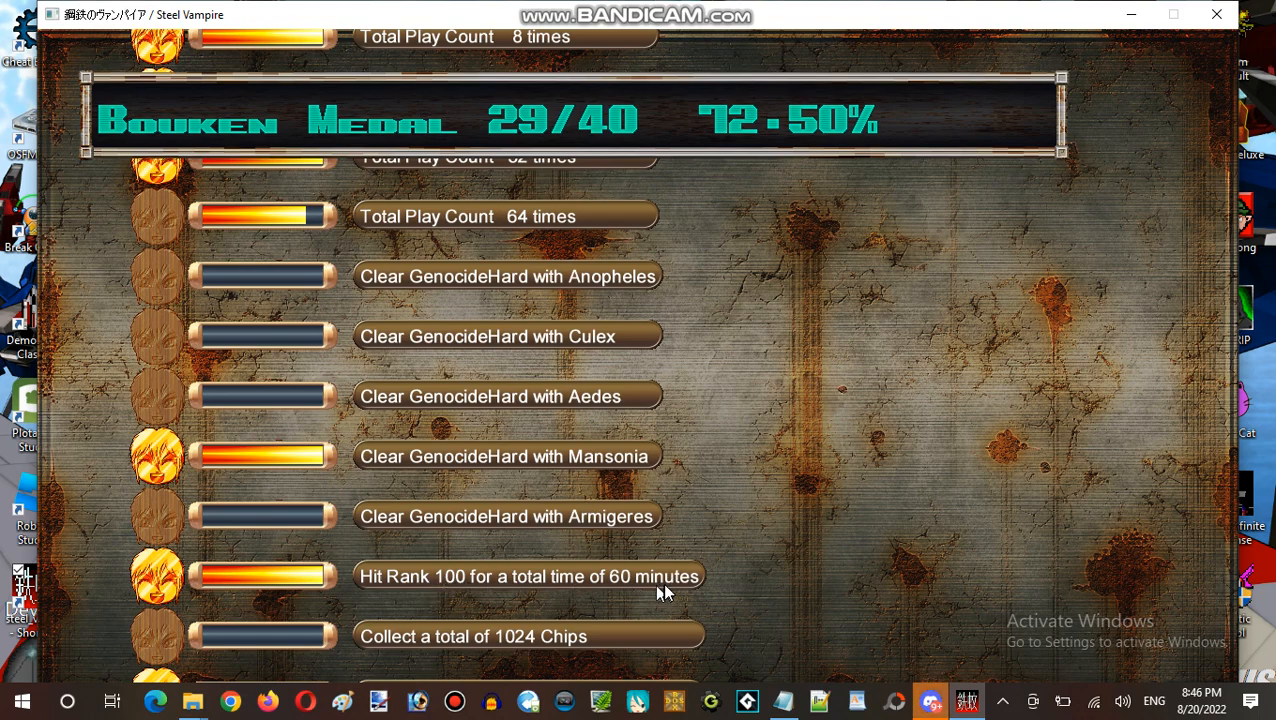